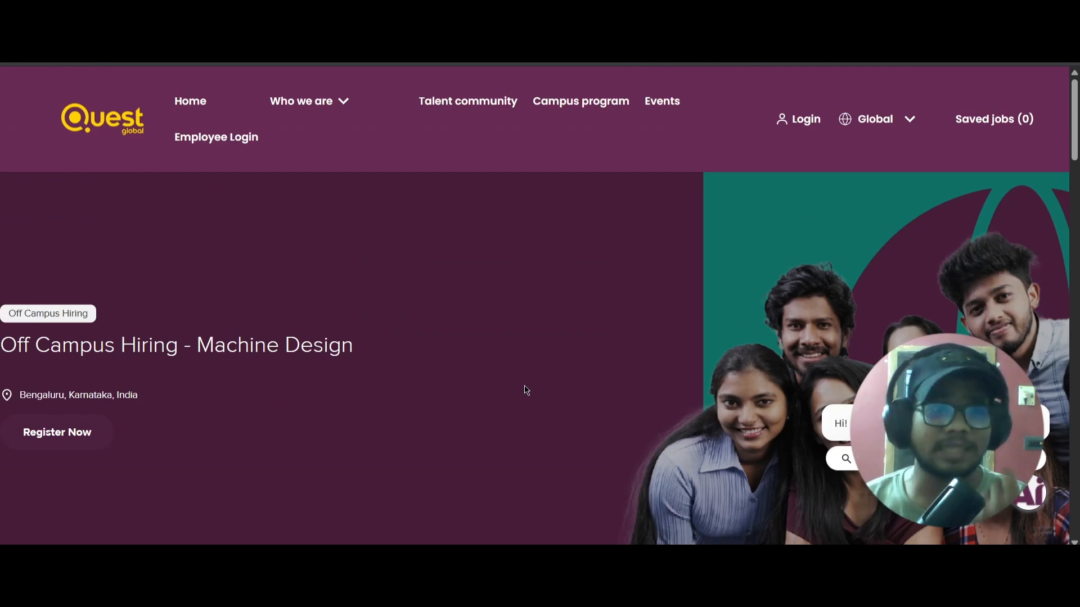
pyautogui.moveTo(57, 432)
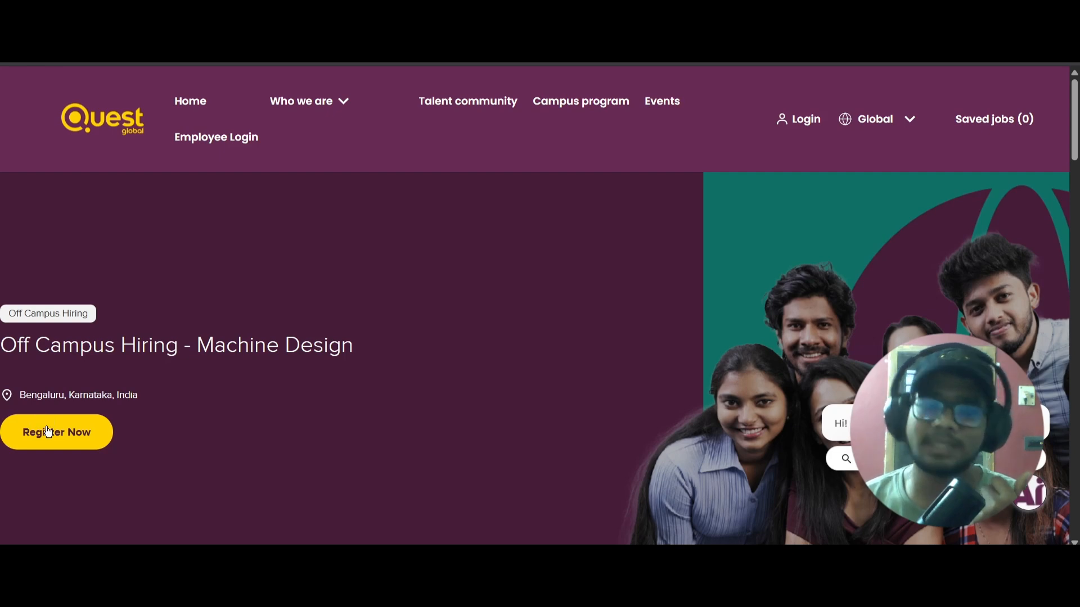
pyautogui.scroll(-3)
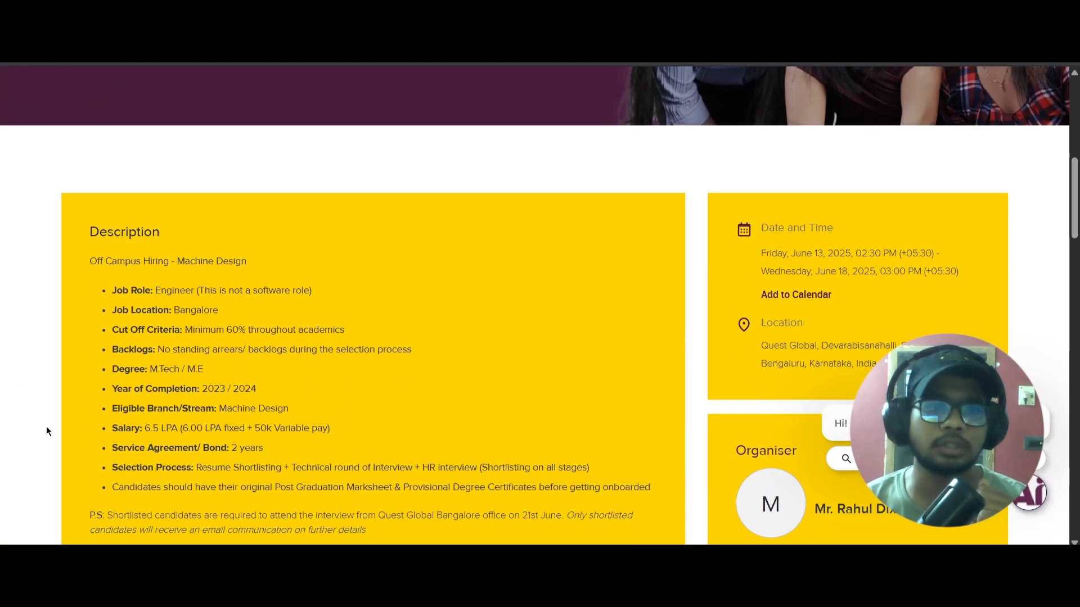
pyautogui.scroll(-3)
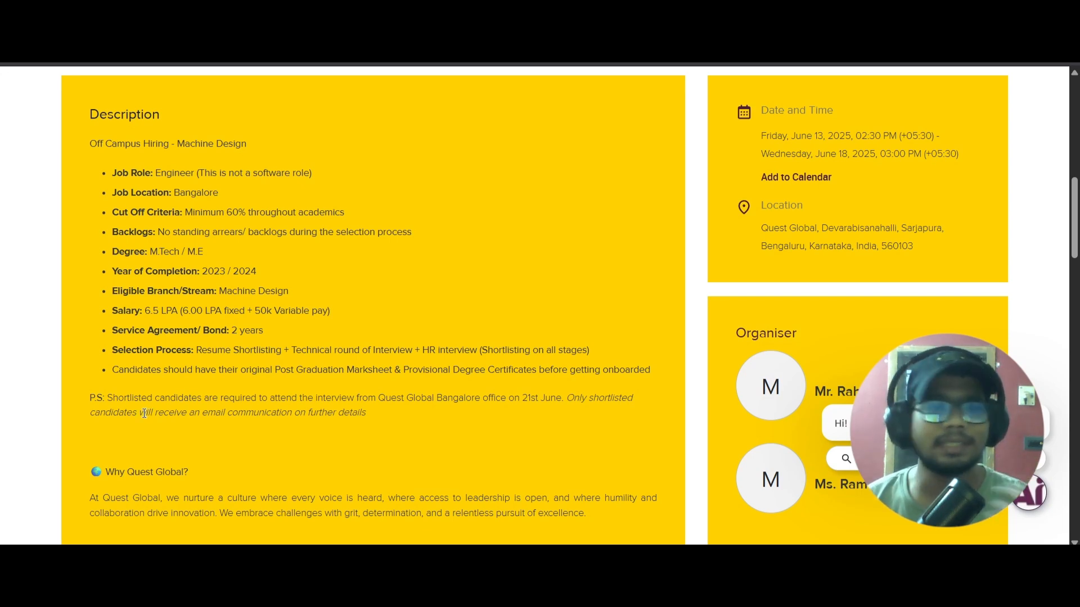
pyautogui.scroll(-3)
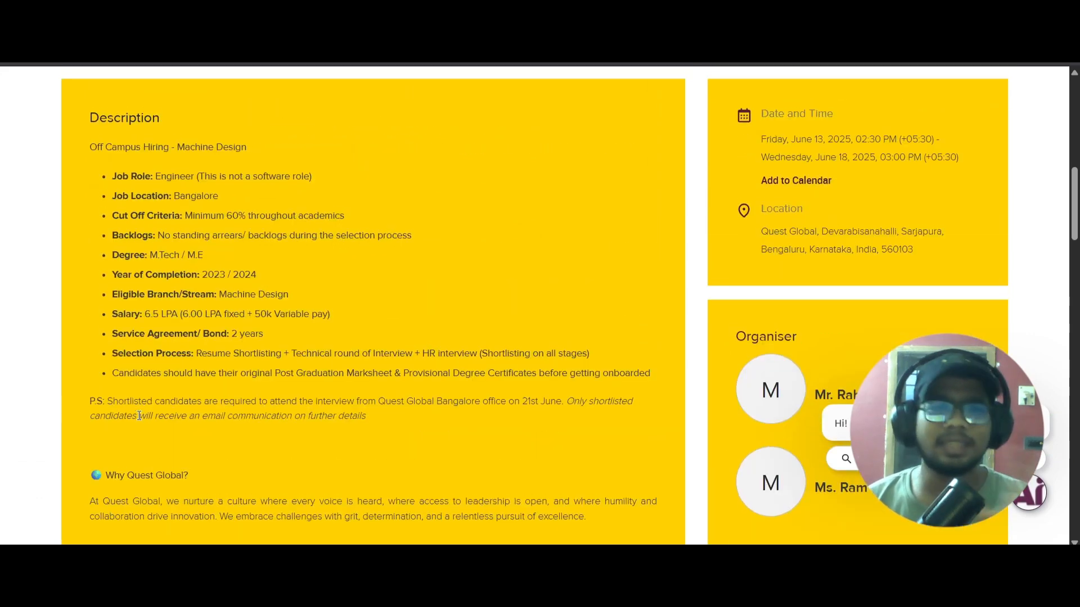
pyautogui.scroll(3)
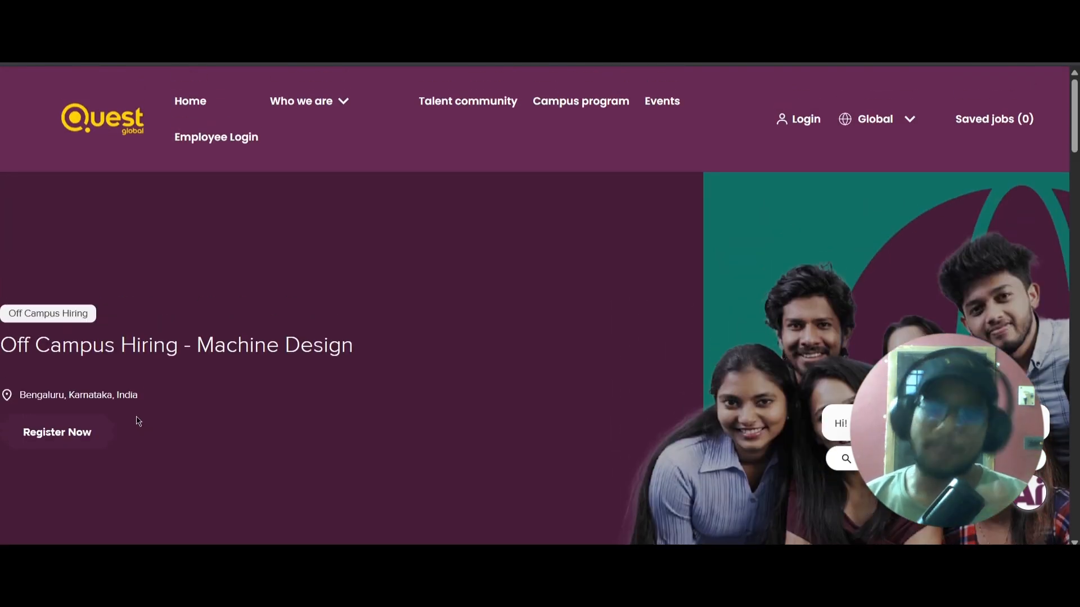